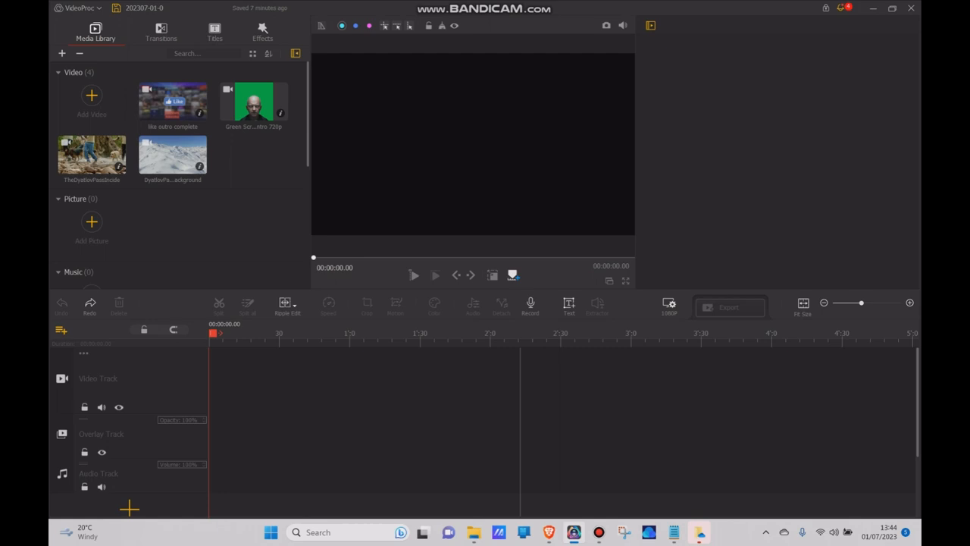
# - Place the green-screen presenter clip on the timeline and detach its audio onto the audio track
pyautogui.click(173, 101)
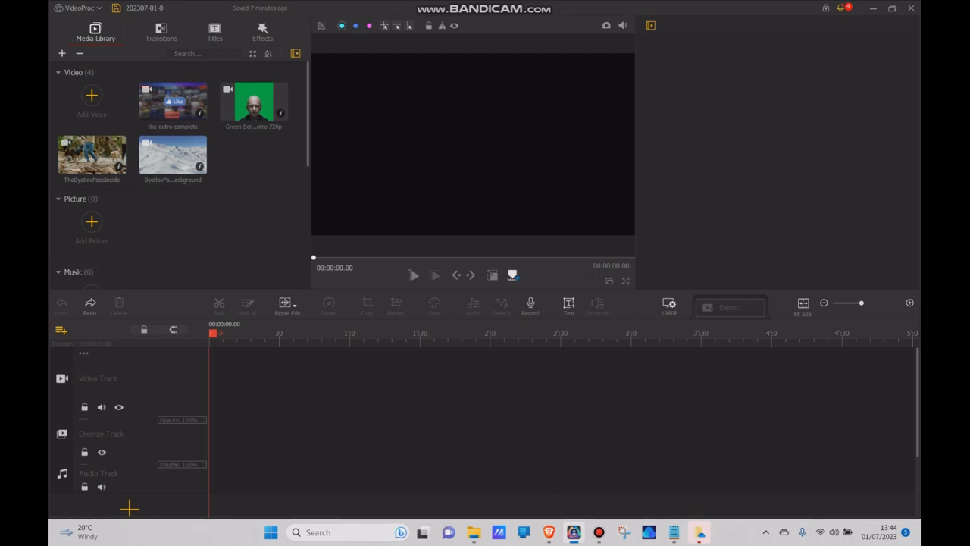
pyautogui.click(254, 102)
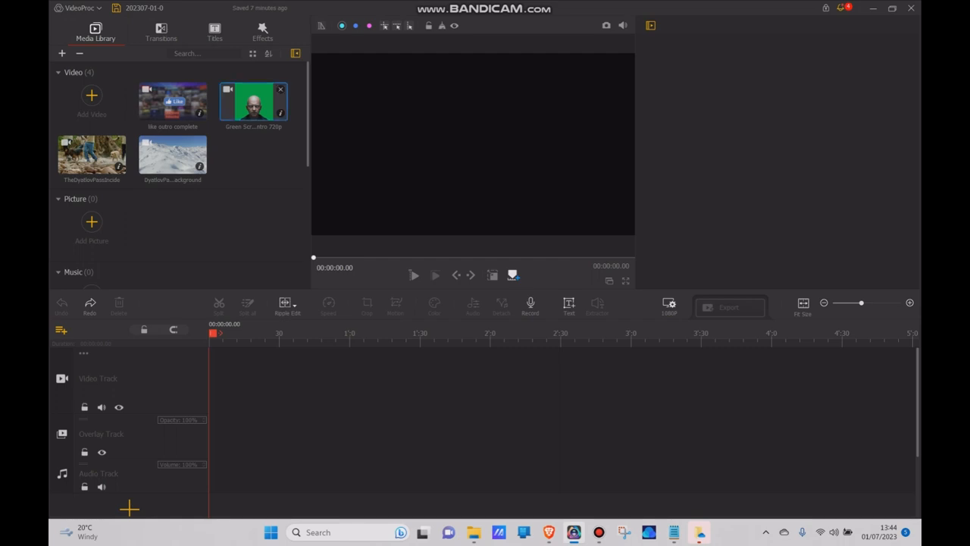
pyautogui.moveTo(253, 102); pyautogui.dragTo(254, 379)
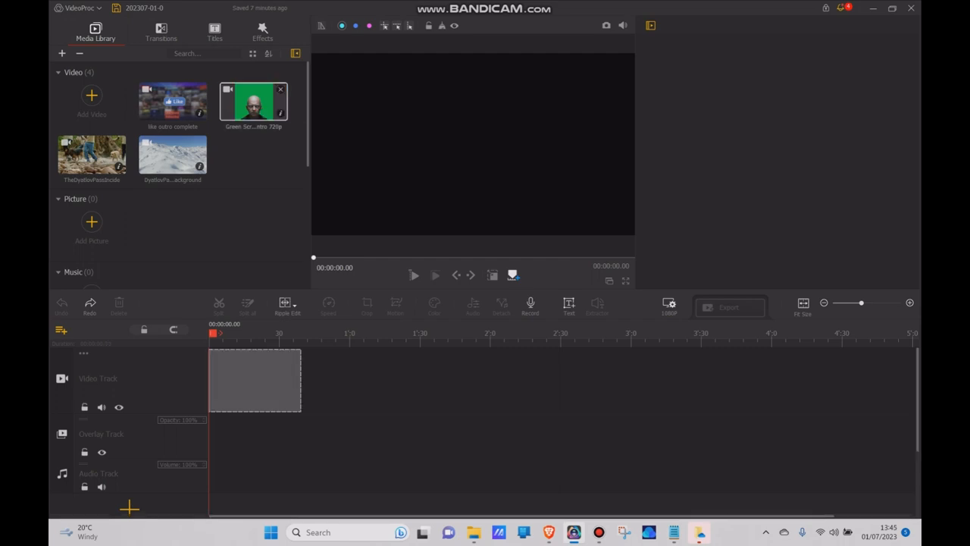
pyautogui.click(253, 103)
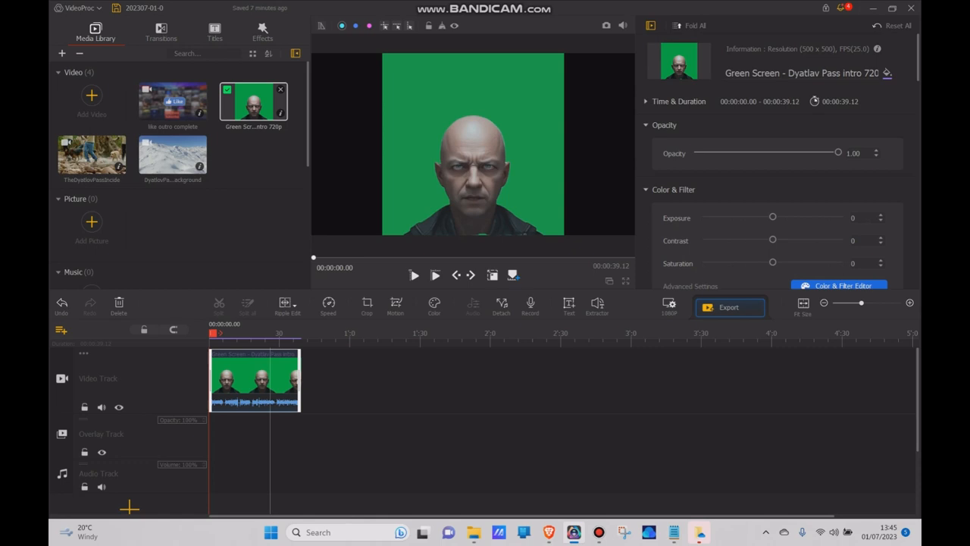
pyautogui.rightClick(254, 380)
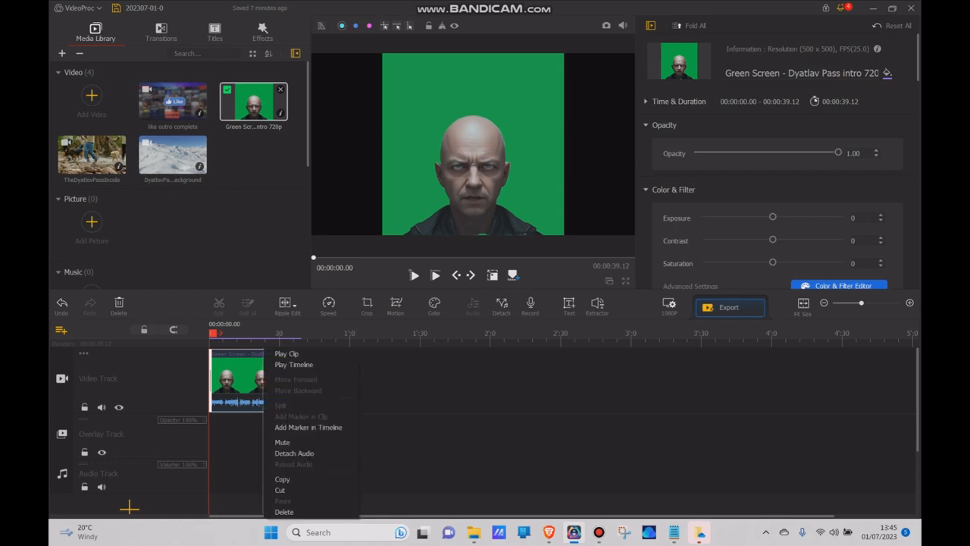
pyautogui.moveTo(294, 453)
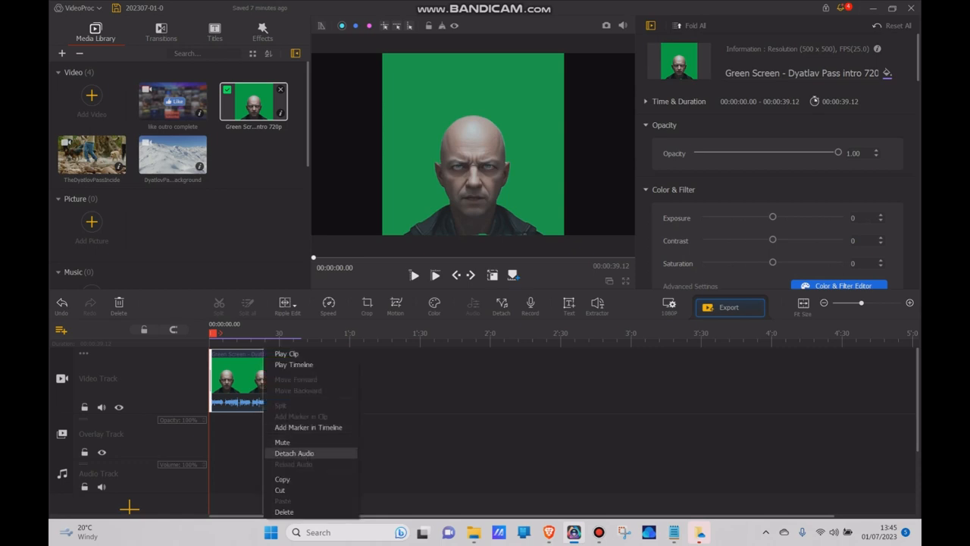
pyautogui.click(295, 453)
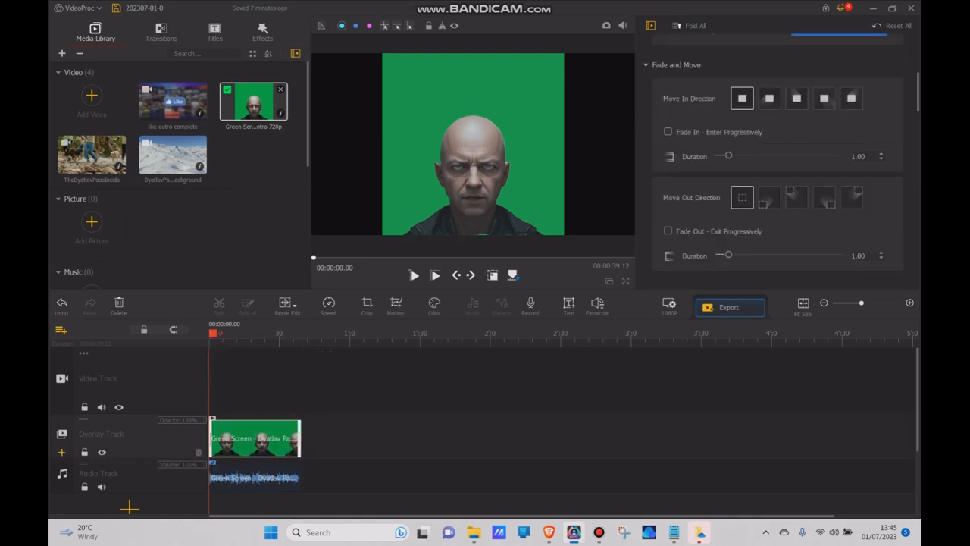
# - Add the snowy Dyatlov mountain clip to the main video track behind the presenter
pyautogui.click(172, 155)
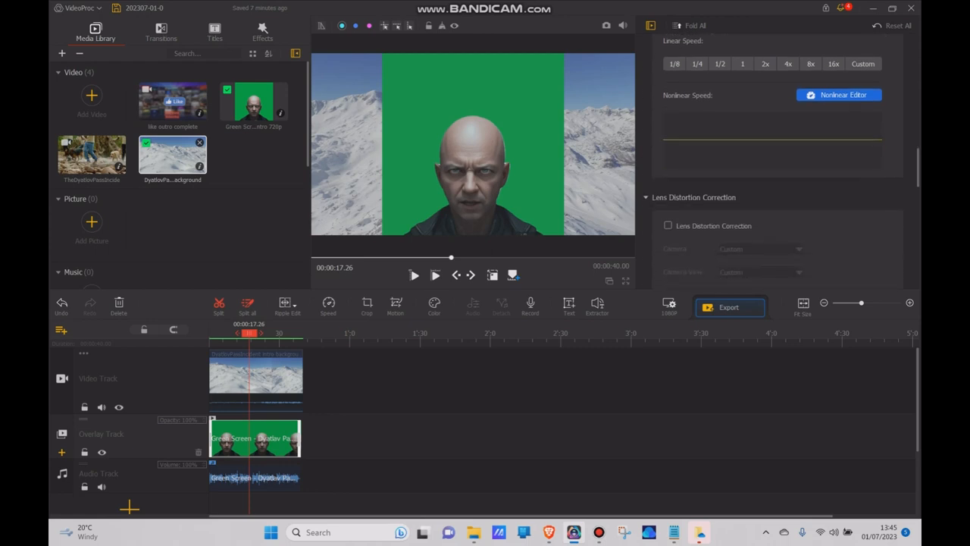
# - Set the chroma key colour to the backdrop green #11a847
pyautogui.scroll(-3)
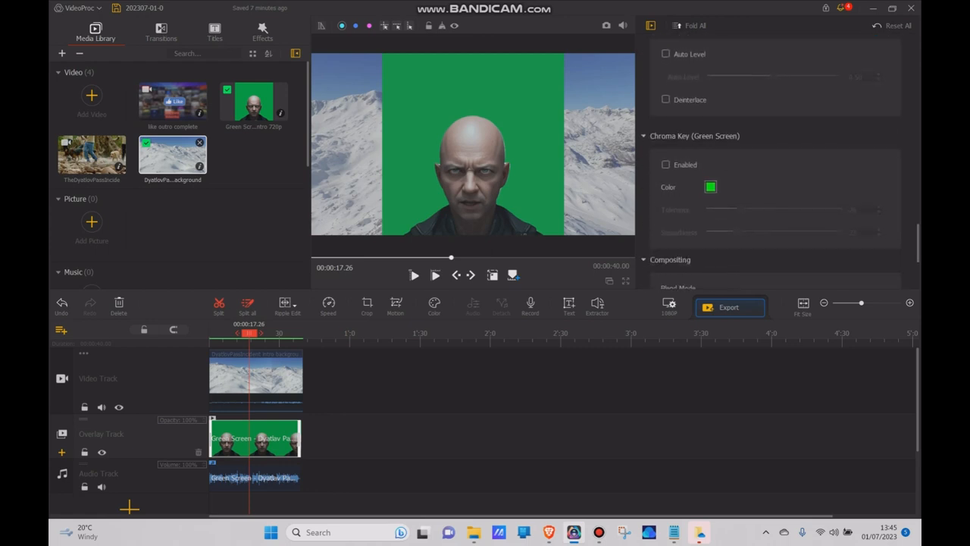
pyautogui.click(710, 187)
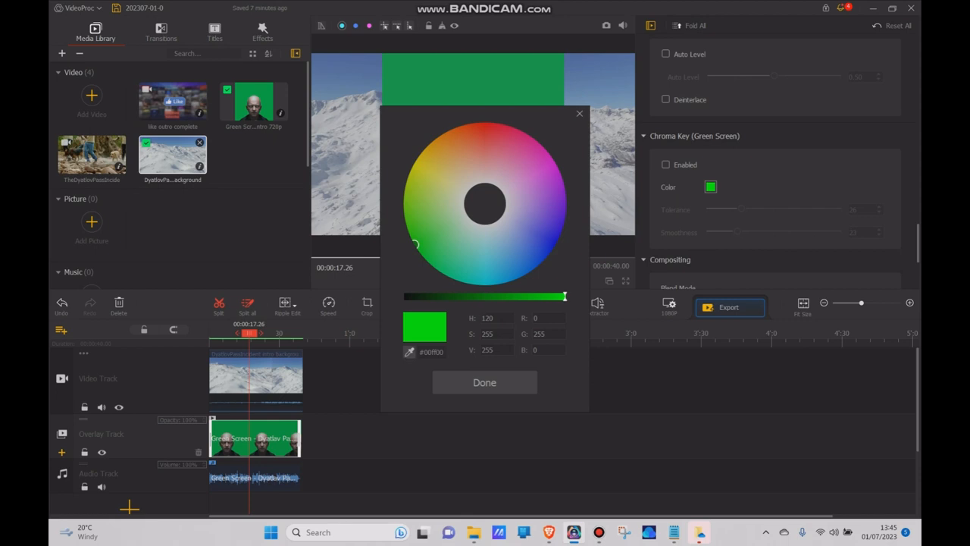
pyautogui.moveTo(565, 296); pyautogui.dragTo(509, 297)
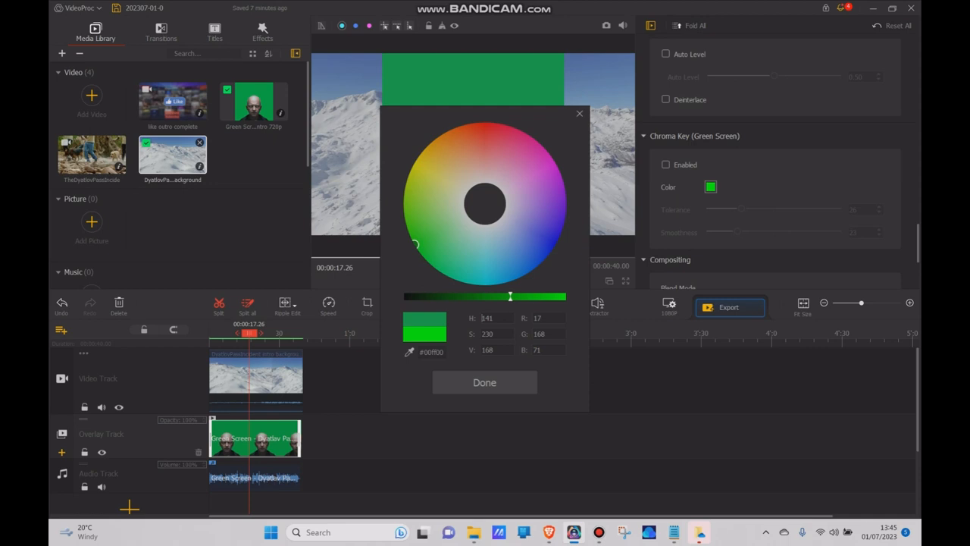
pyautogui.click(437, 262)
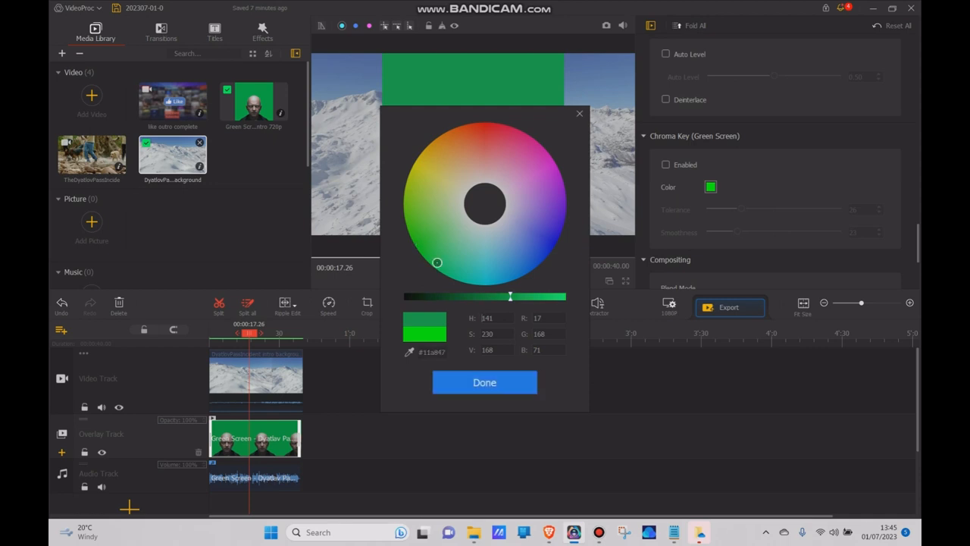
pyautogui.click(484, 382)
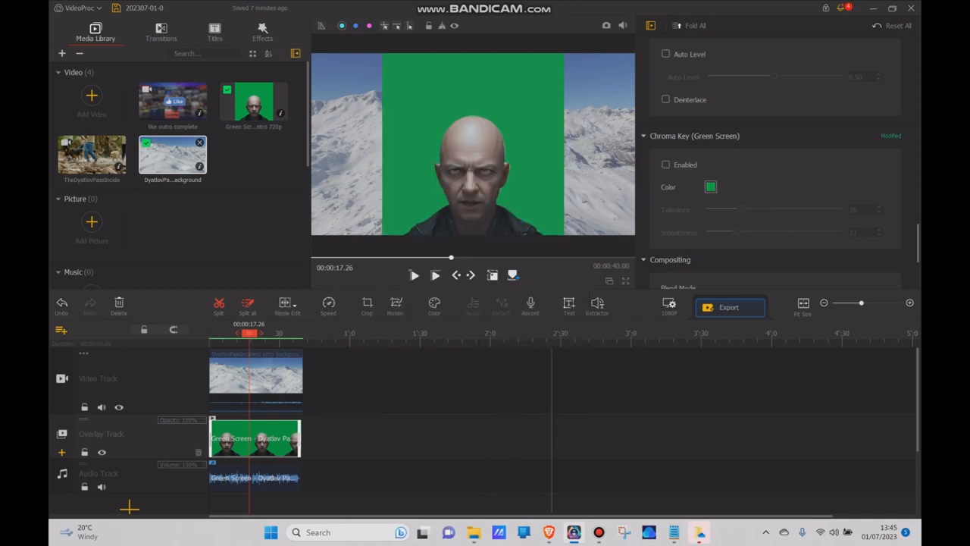
# - Enable chroma key with tolerance 3 and smoothness 12, then preview the result
pyautogui.click(666, 164)
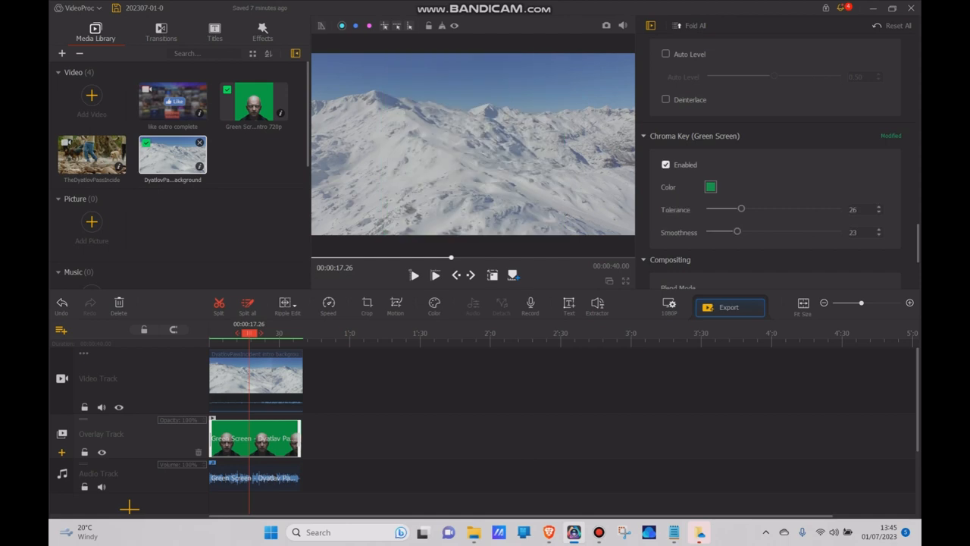
pyautogui.moveTo(746, 208); pyautogui.dragTo(712, 208)
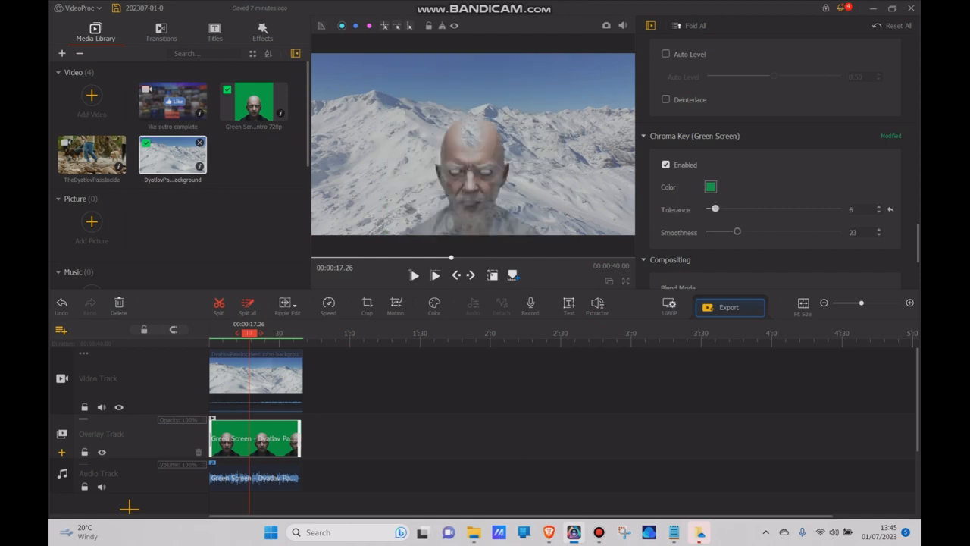
pyautogui.moveTo(714, 209); pyautogui.dragTo(711, 209)
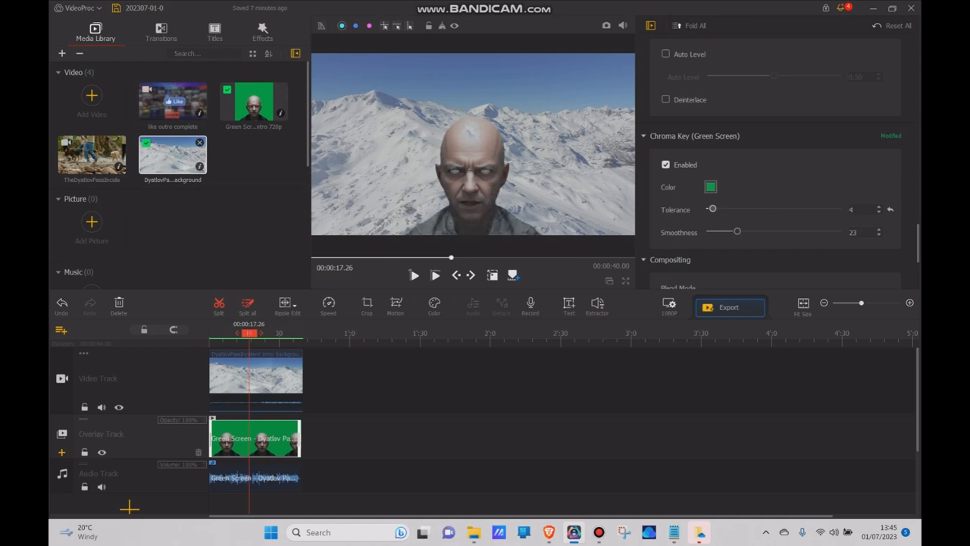
pyautogui.moveTo(712, 209); pyautogui.dragTo(710, 209)
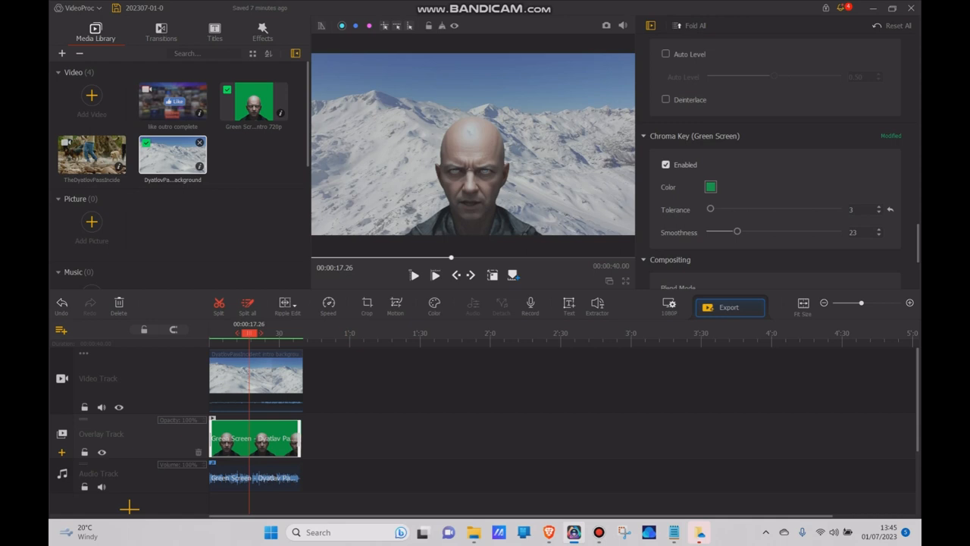
pyautogui.moveTo(737, 231); pyautogui.dragTo(718, 231)
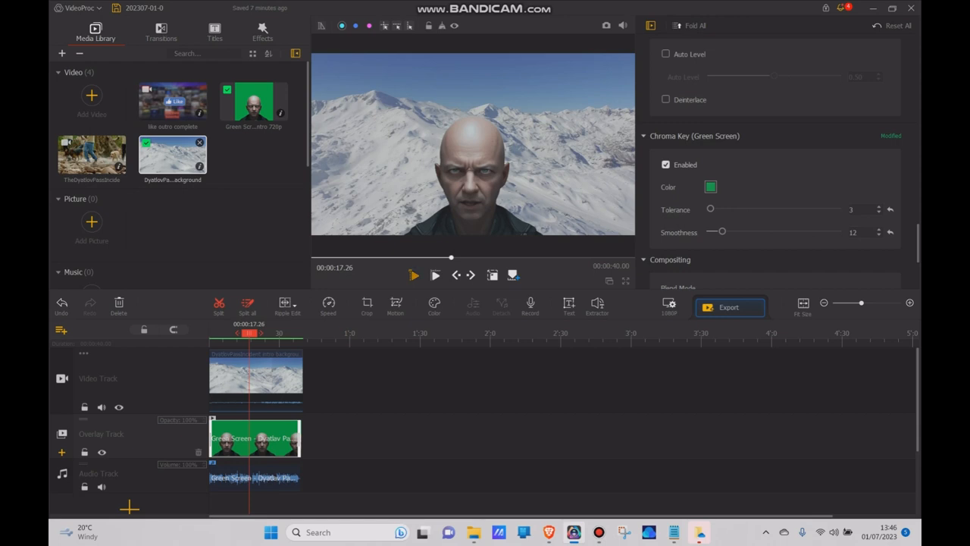
pyautogui.click(413, 275)
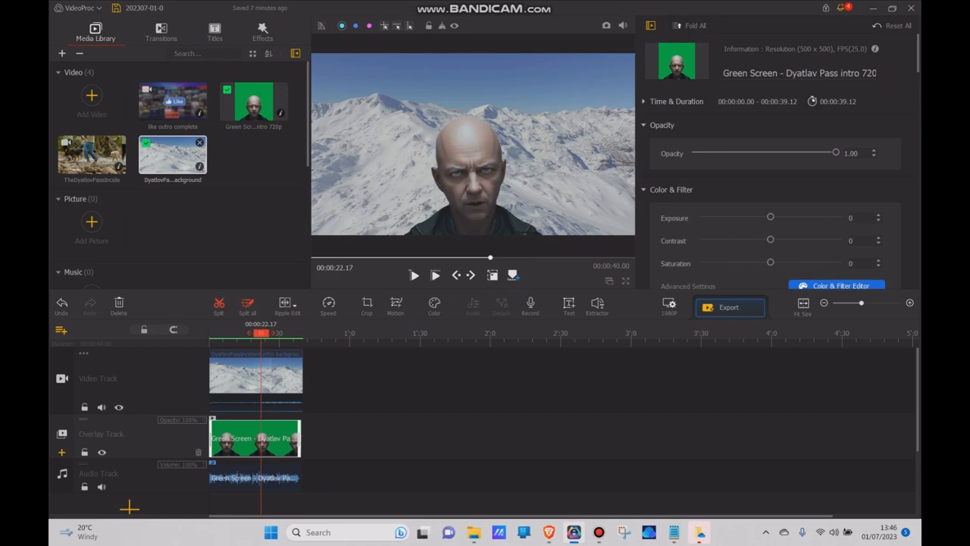
# - Try lowering the presenter's opacity, then restore it to full
pyautogui.scroll(-3)
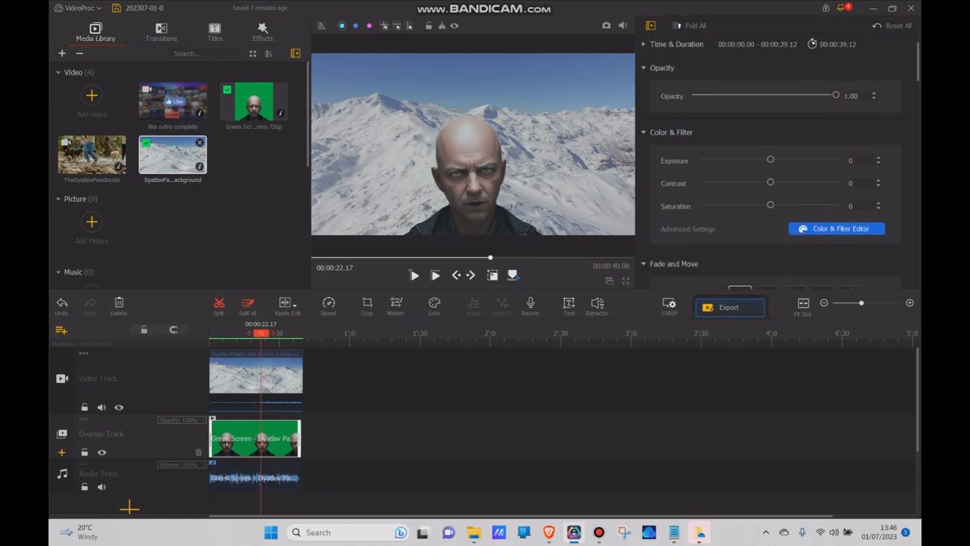
pyautogui.moveTo(836, 102); pyautogui.dragTo(798, 102)
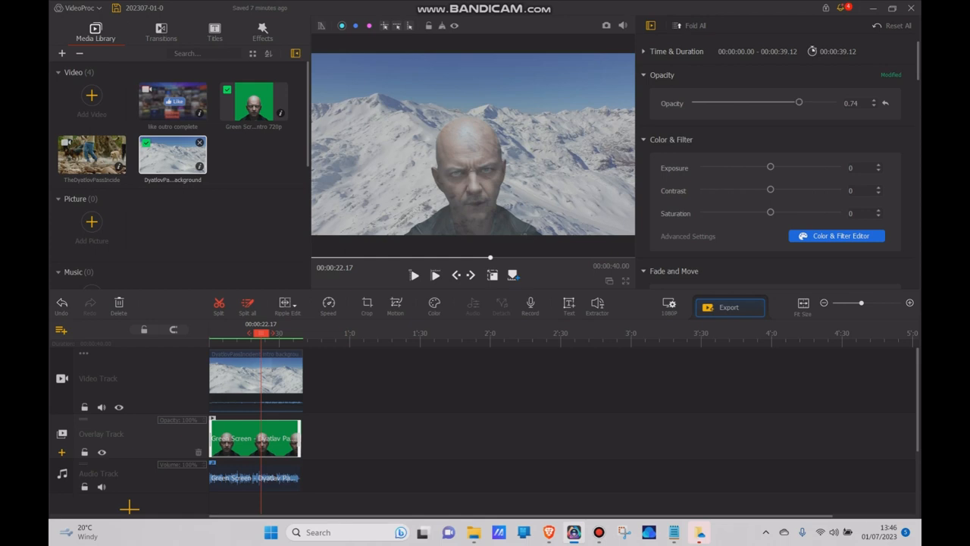
pyautogui.moveTo(799, 102); pyautogui.dragTo(786, 102)
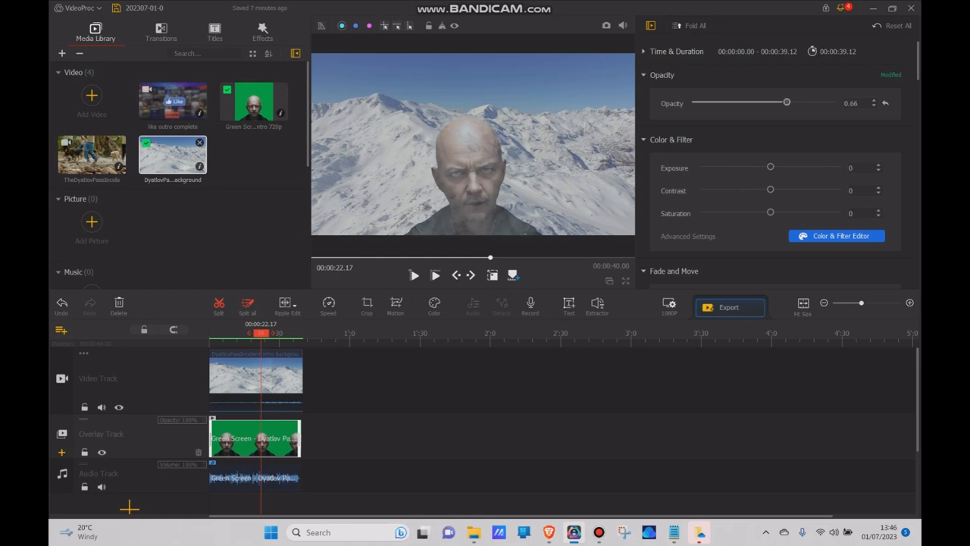
pyautogui.moveTo(786, 103); pyautogui.dragTo(789, 102)
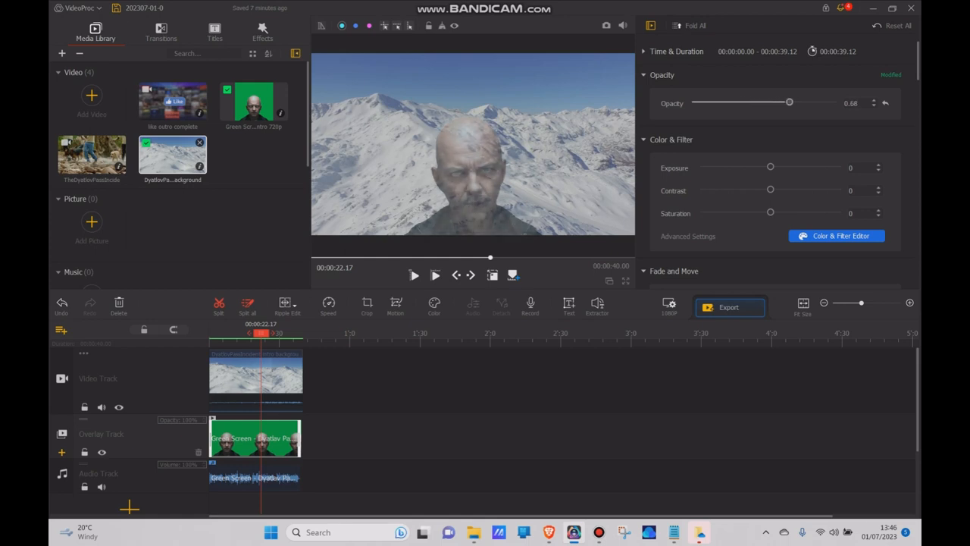
pyautogui.moveTo(789, 103); pyautogui.dragTo(836, 103)
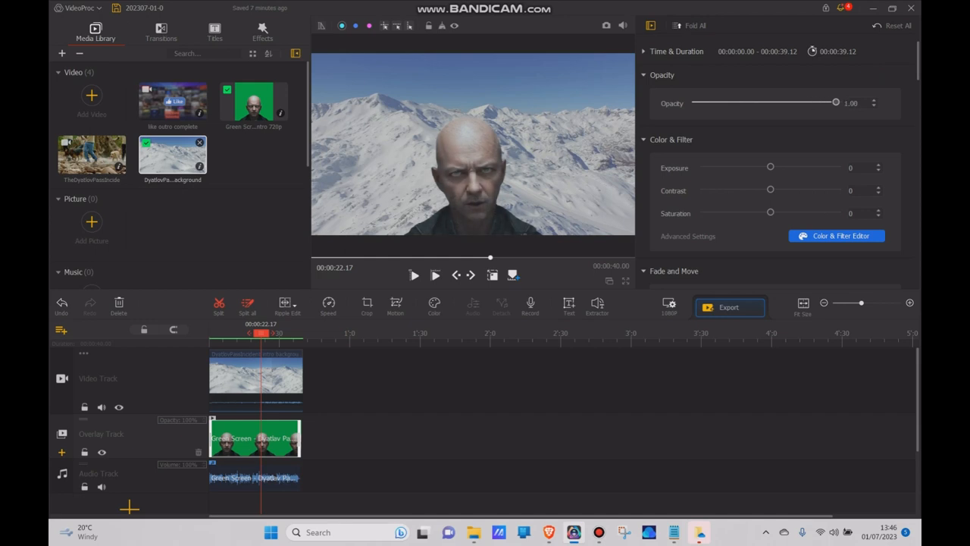
# - Give the presenter a 3.00 s fade-in and 2.82 s fade-out, then preview
pyautogui.scroll(-3)
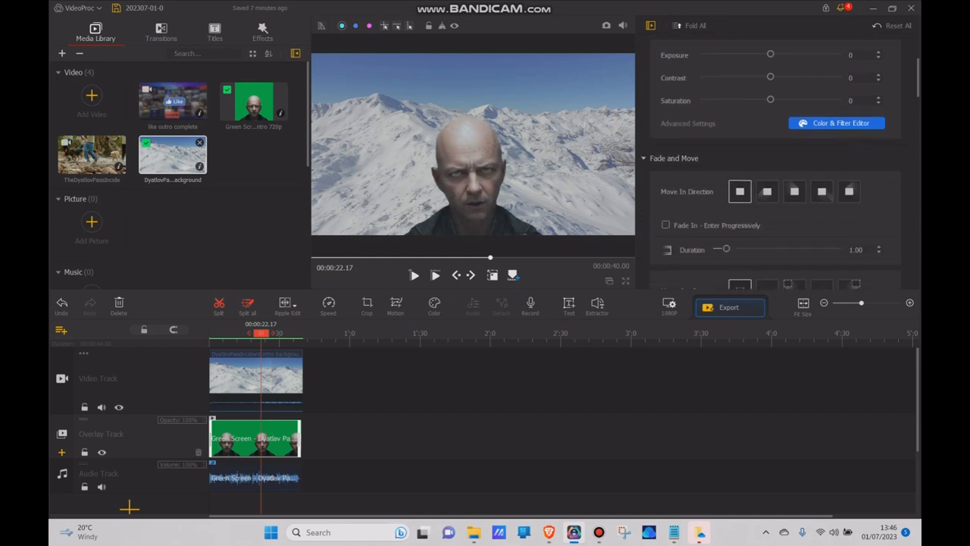
pyautogui.scroll(-3)
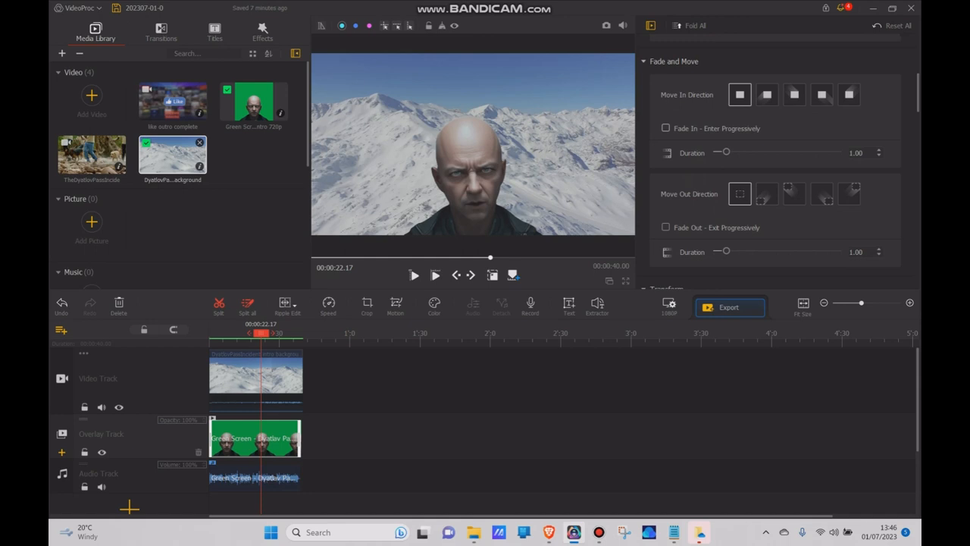
pyautogui.click(666, 128)
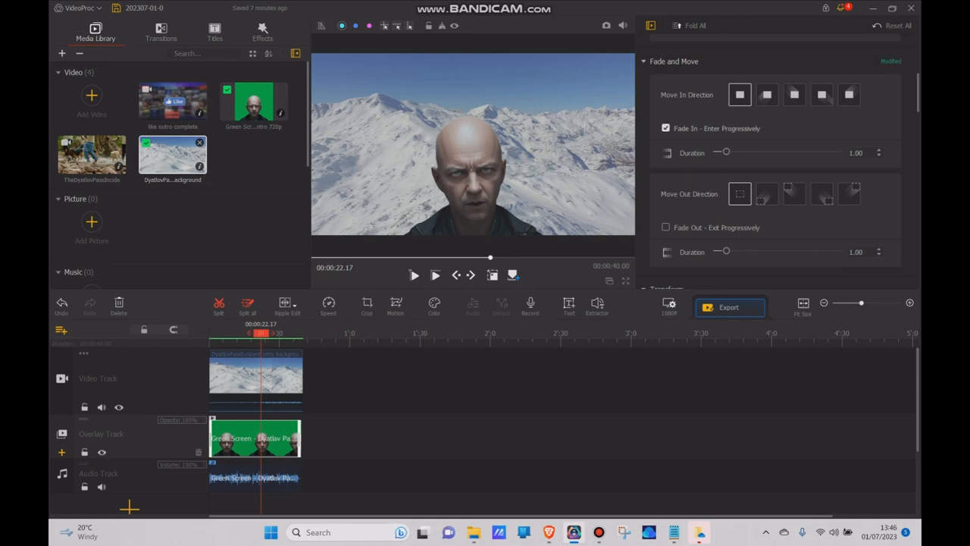
pyautogui.moveTo(721, 151); pyautogui.dragTo(757, 152)
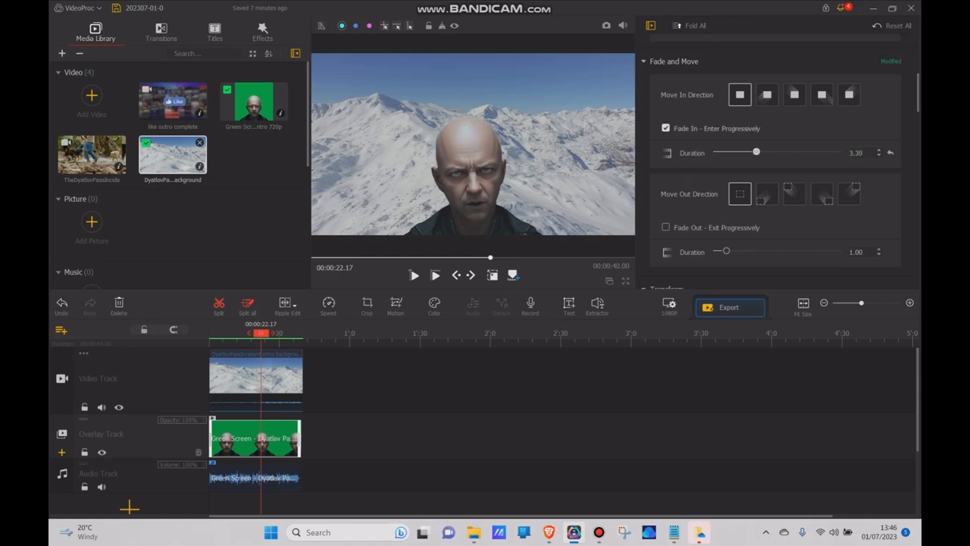
pyautogui.moveTo(757, 152); pyautogui.dragTo(752, 152)
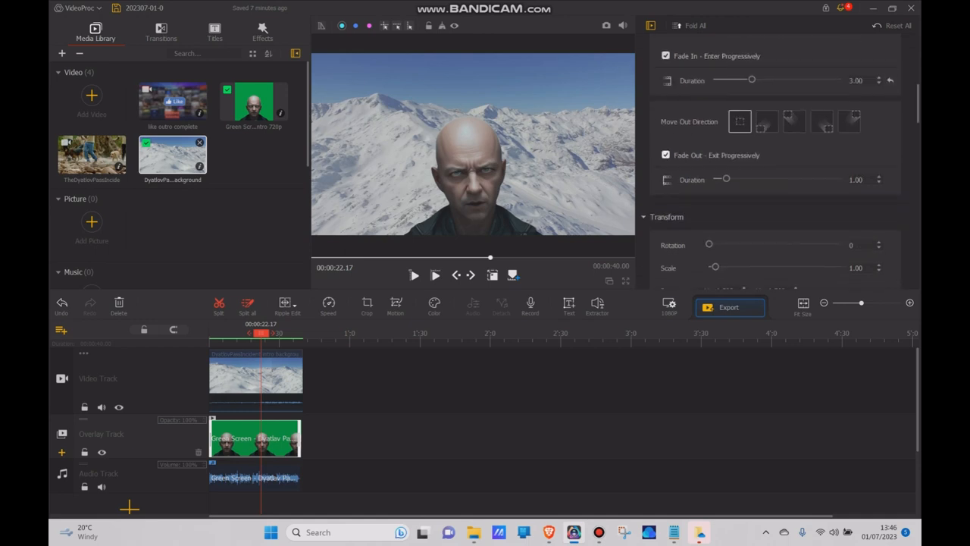
pyautogui.moveTo(725, 179); pyautogui.dragTo(751, 179)
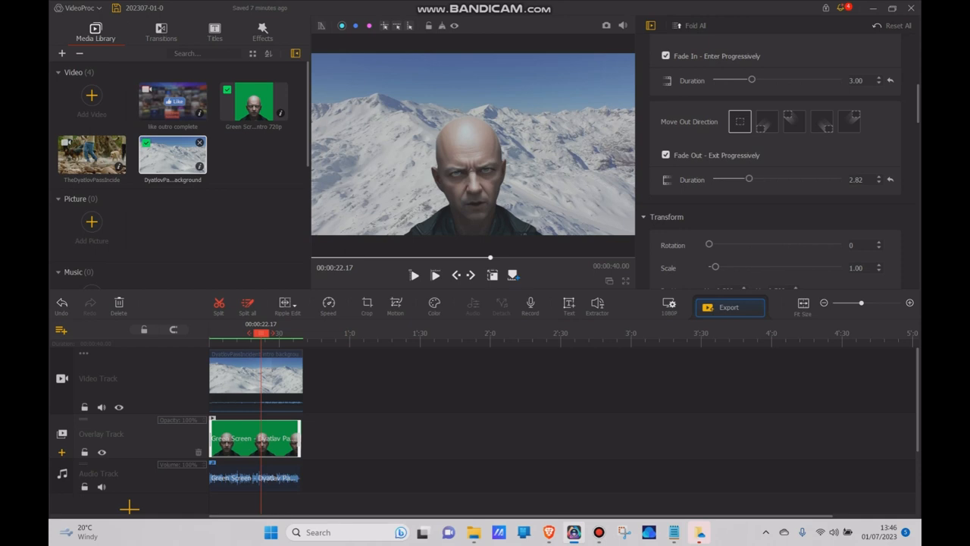
pyautogui.click(413, 275)
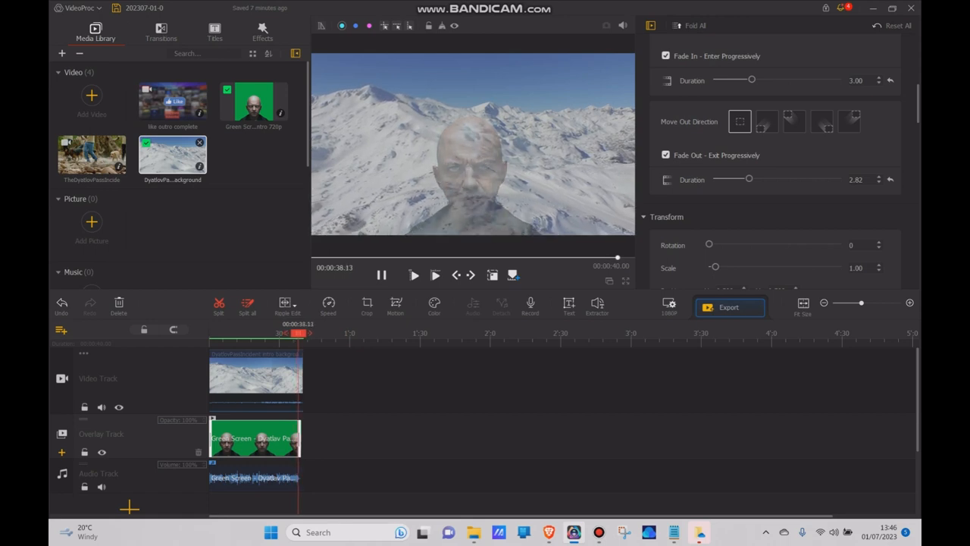
pyautogui.click(435, 275)
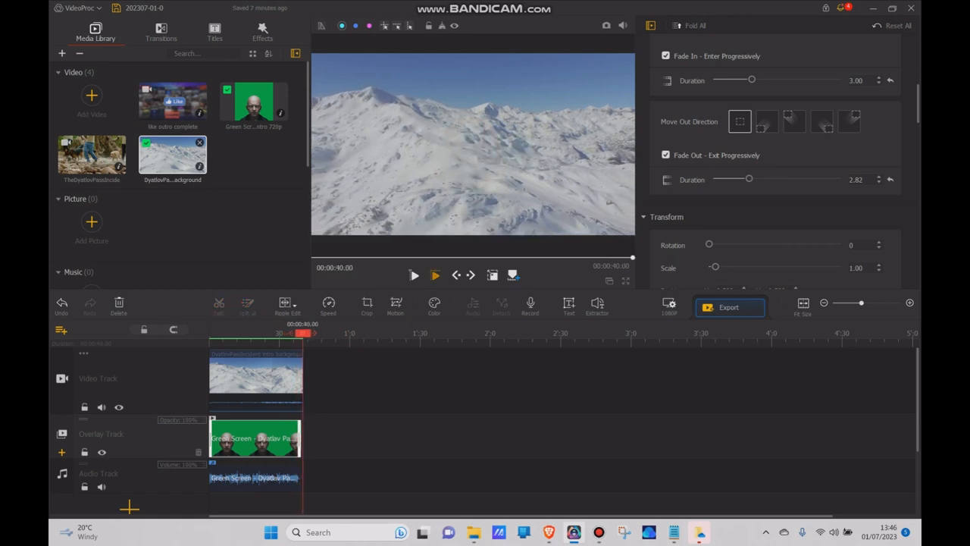
pyautogui.click(413, 274)
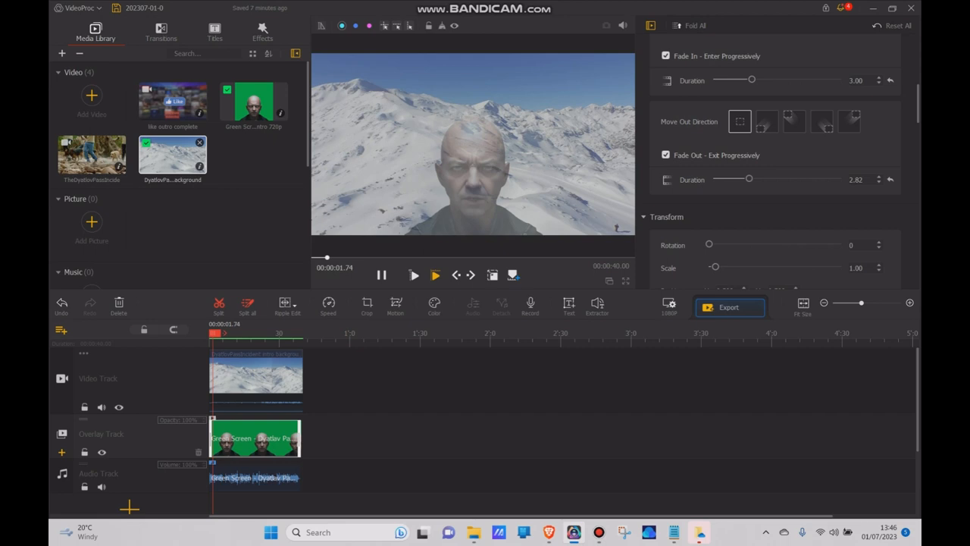
pyautogui.click(434, 275)
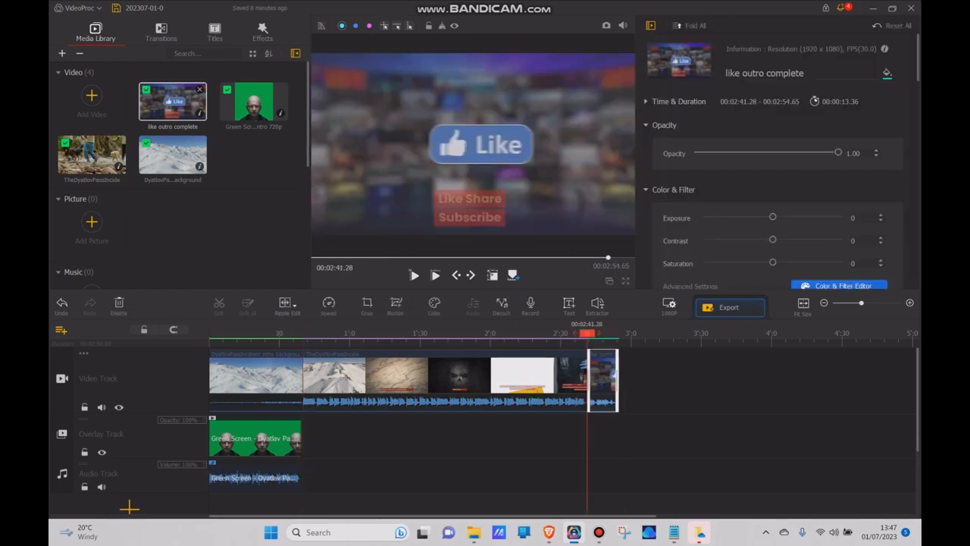
# - Apply the Pinwheel and Cube transitions from Favorites to the outro clip
pyautogui.click(161, 35)
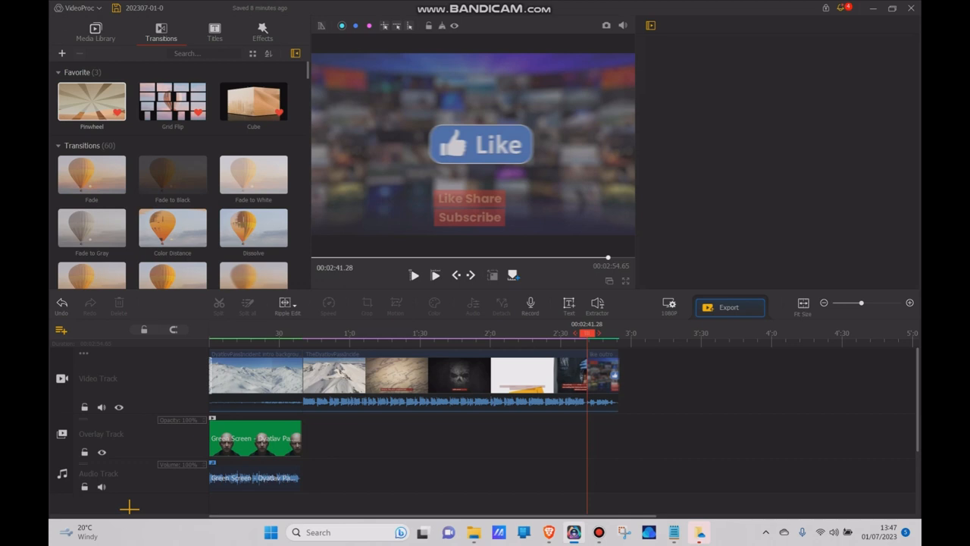
pyautogui.click(91, 101)
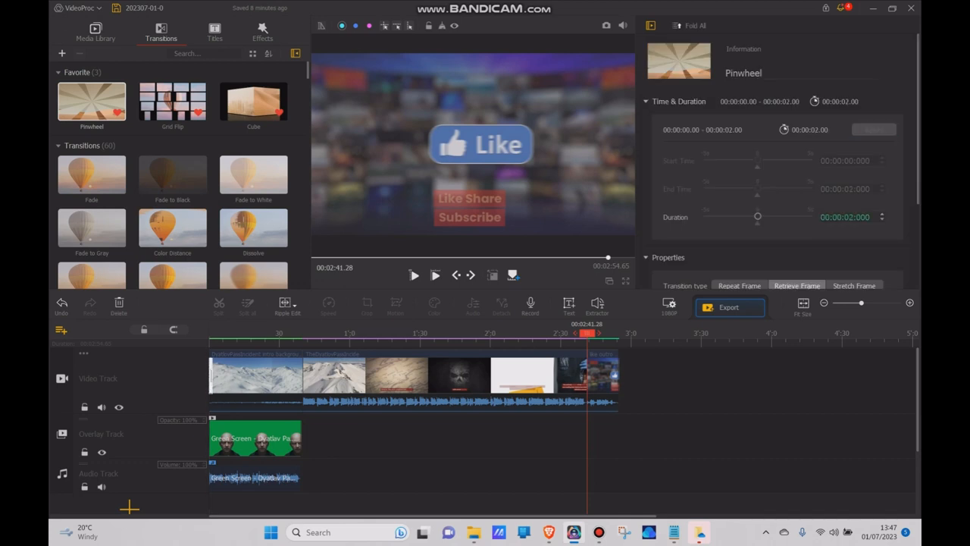
pyautogui.click(254, 227)
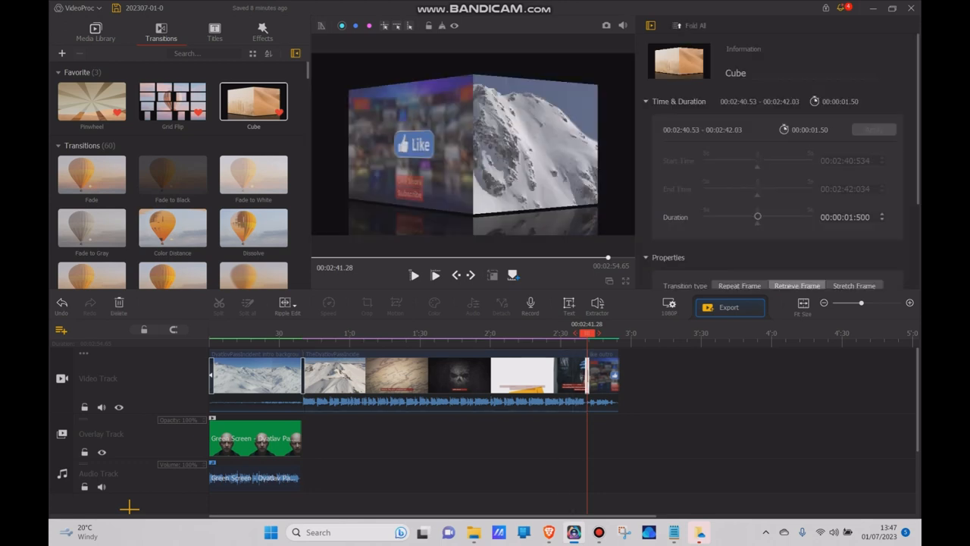
pyautogui.click(434, 275)
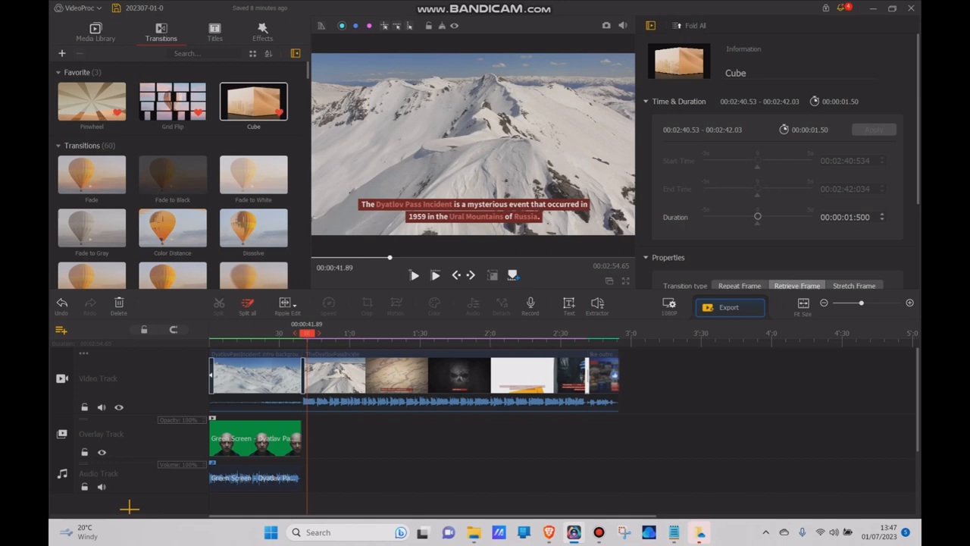
pyautogui.click(95, 35)
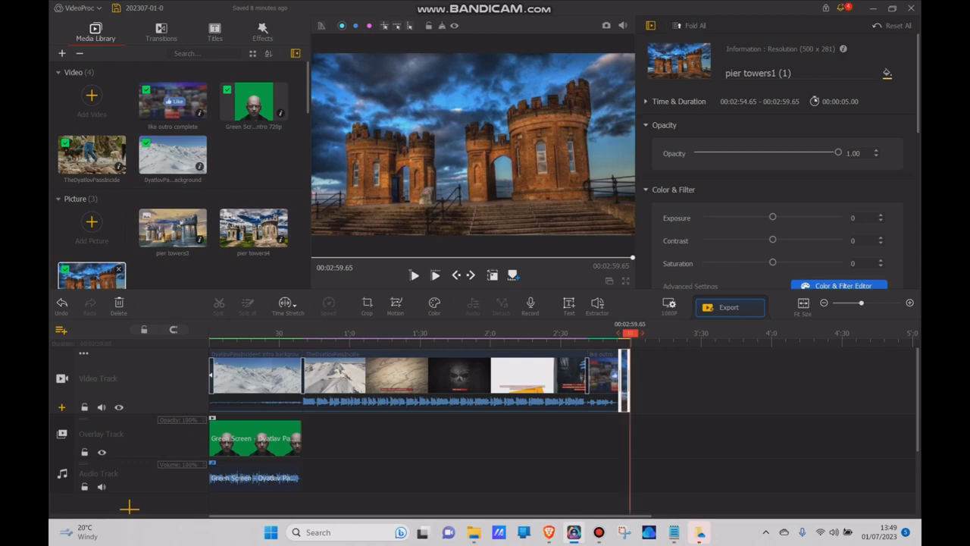
# - Place the pier towers castle stills past the outro on the overlay track
pyautogui.moveTo(624, 379); pyautogui.dragTo(643, 379)
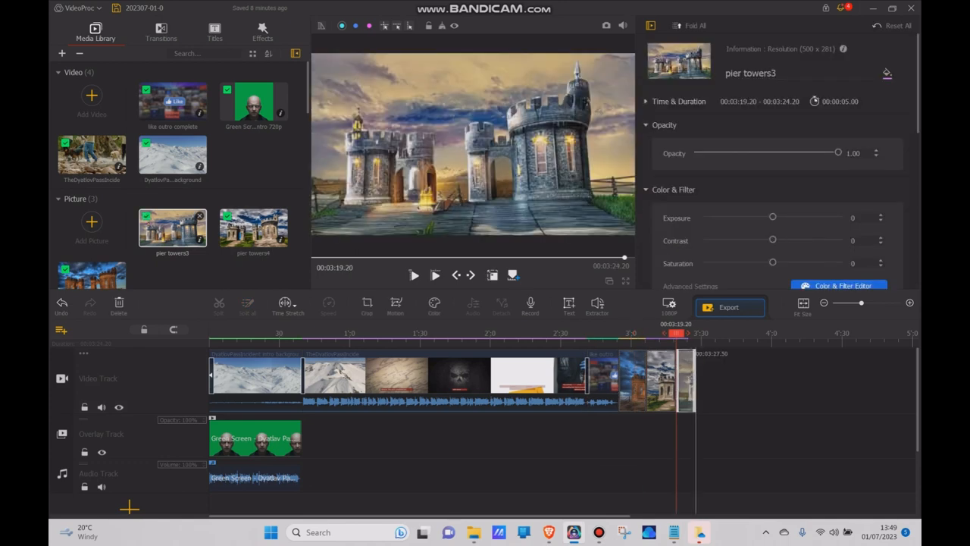
pyautogui.moveTo(673, 379); pyautogui.dragTo(701, 379)
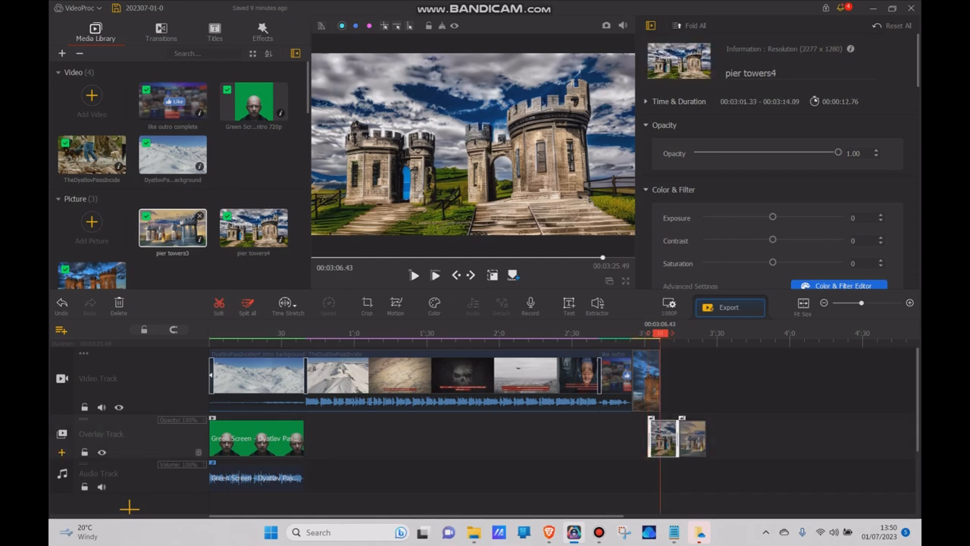
# - Make the first pier-tower castle still fade in
pyautogui.scroll(-3)
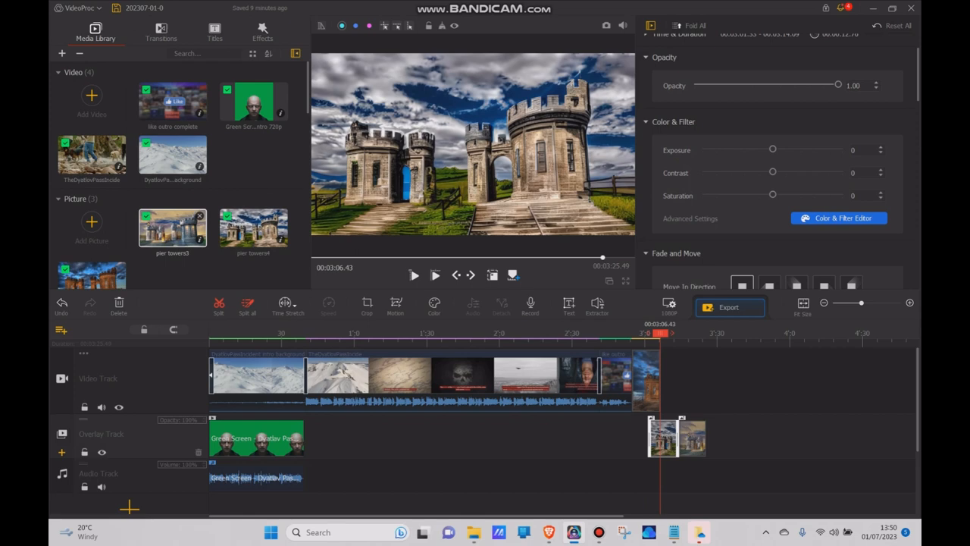
pyautogui.scroll(-3)
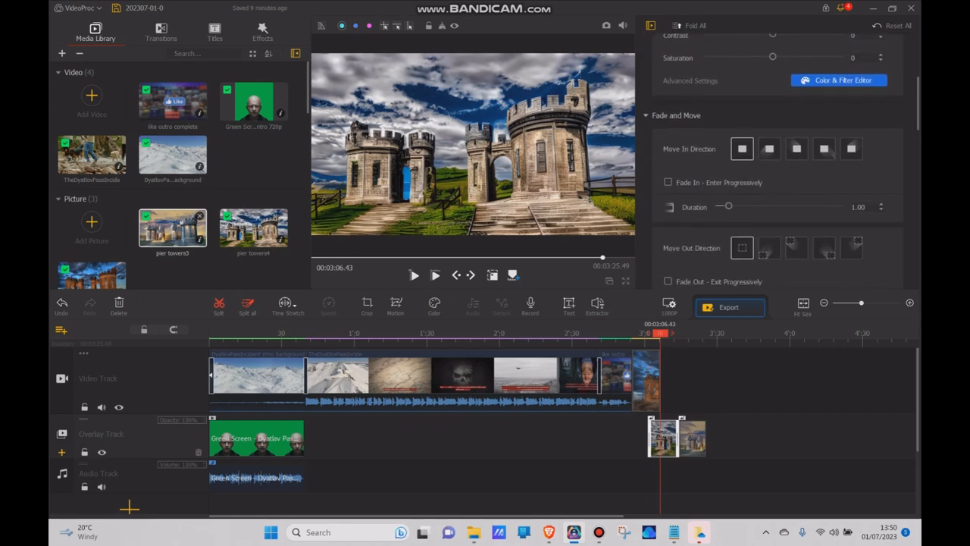
pyautogui.scroll(-3)
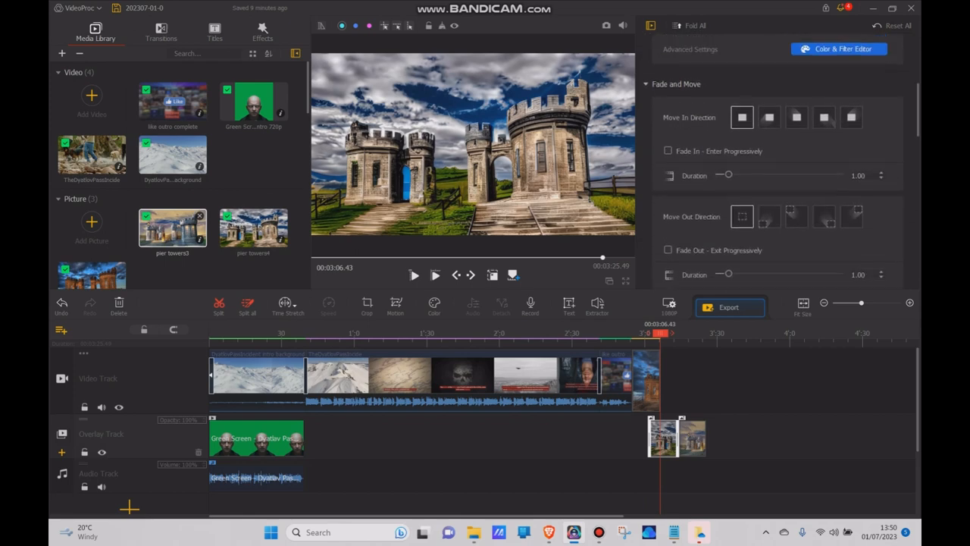
pyautogui.click(668, 151)
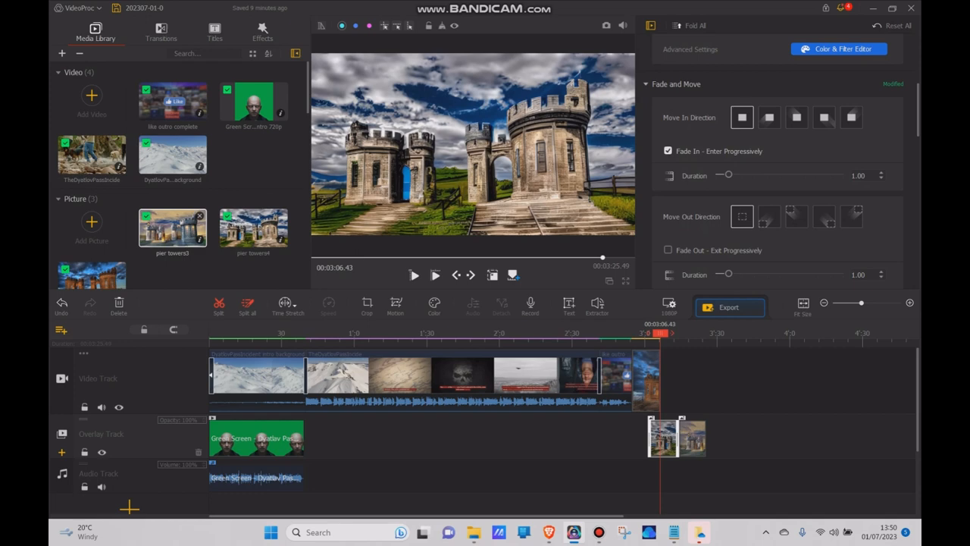
# - Give the second castle still a 4.18 s fade-in and 4.79 s fade-out
pyautogui.moveTo(726, 175); pyautogui.dragTo(808, 175)
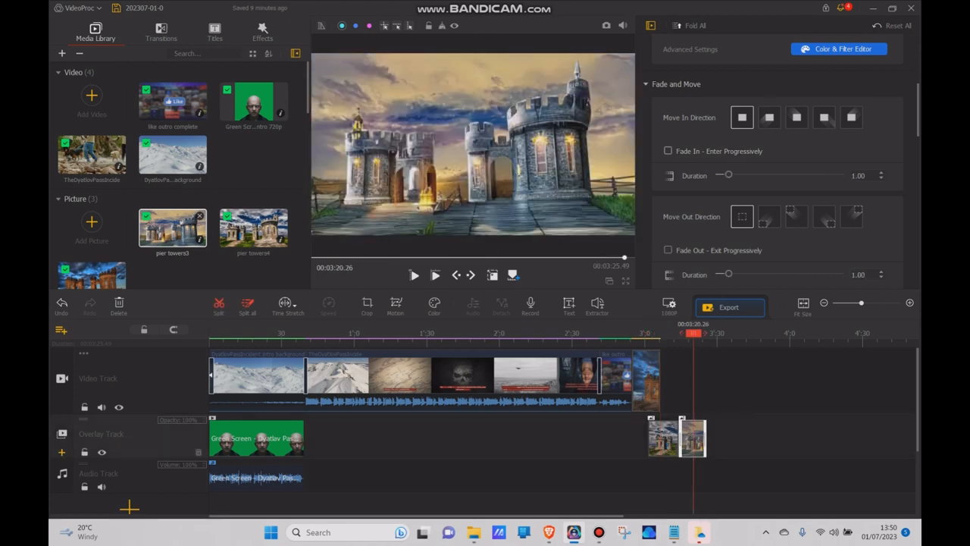
pyautogui.click(669, 150)
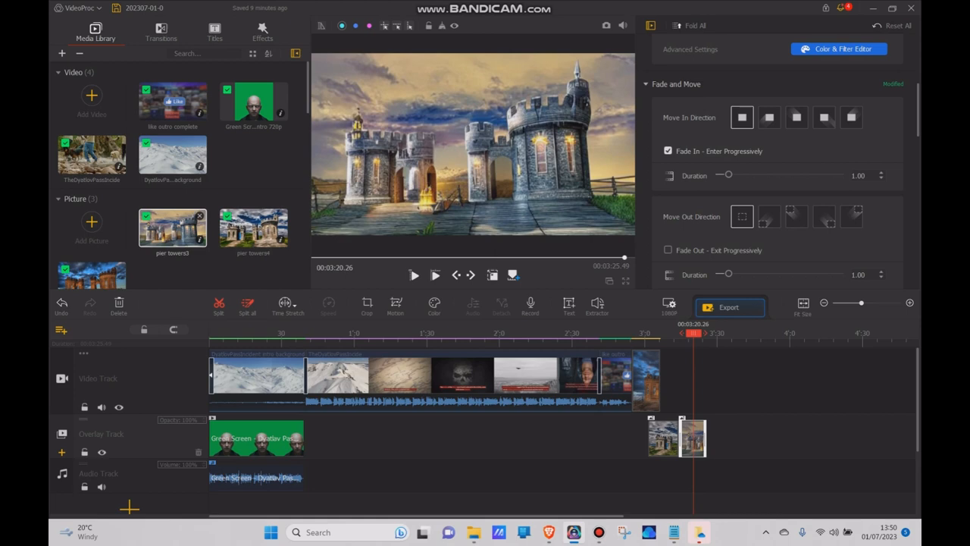
pyautogui.moveTo(725, 174); pyautogui.dragTo(769, 175)
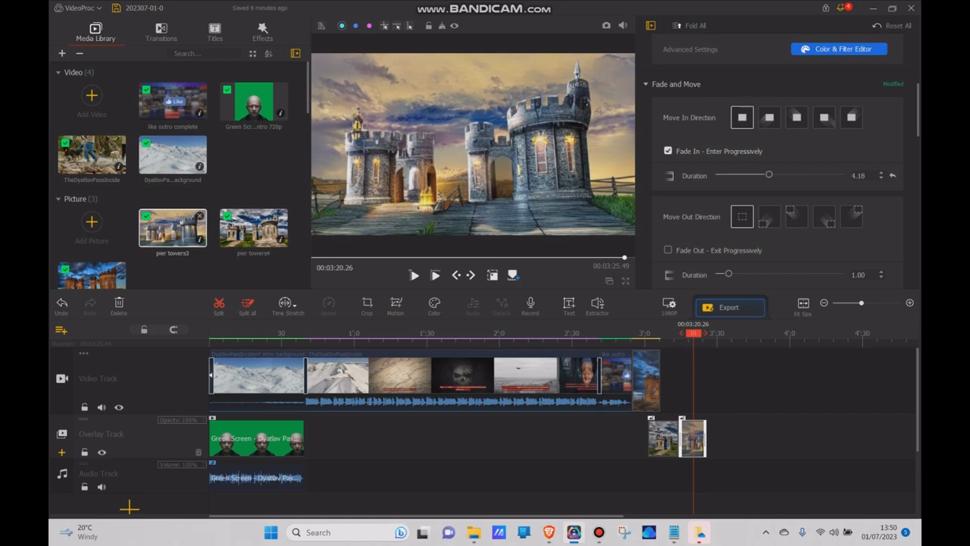
pyautogui.click(668, 250)
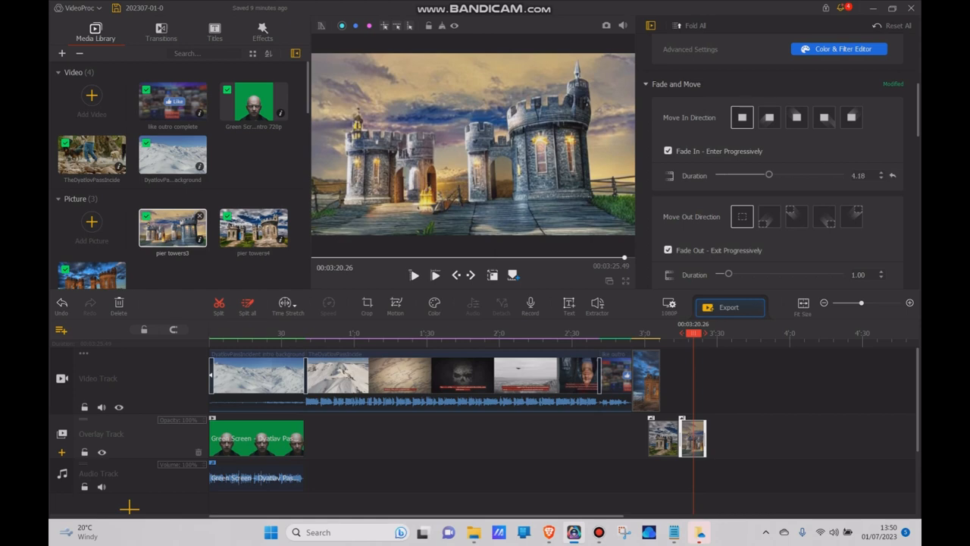
pyautogui.moveTo(725, 274); pyautogui.dragTo(776, 274)
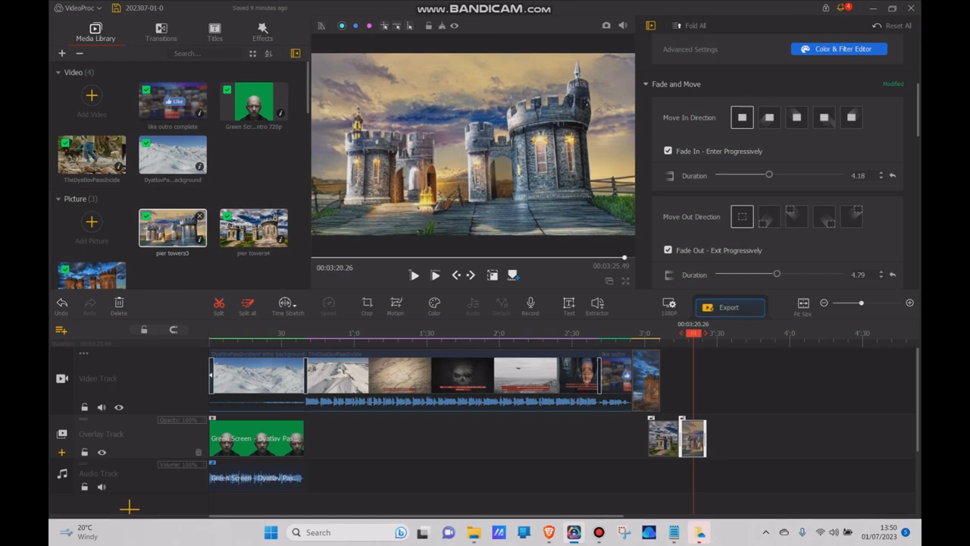
pyautogui.click(618, 338)
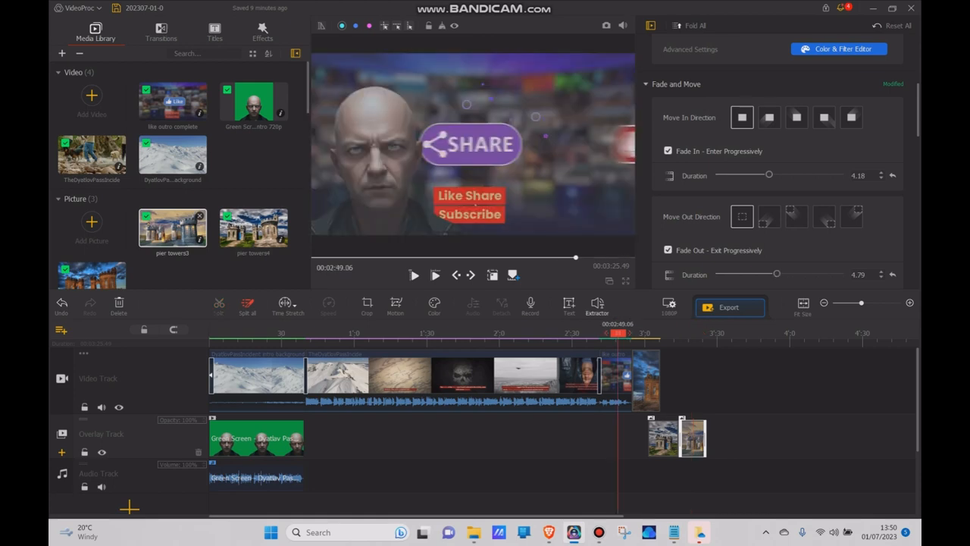
pyautogui.click(413, 274)
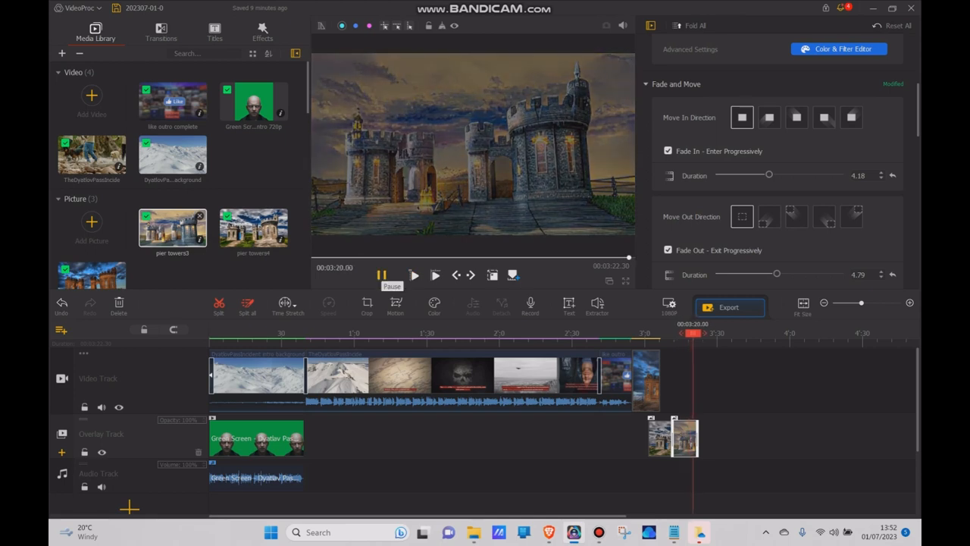
pyautogui.click(381, 274)
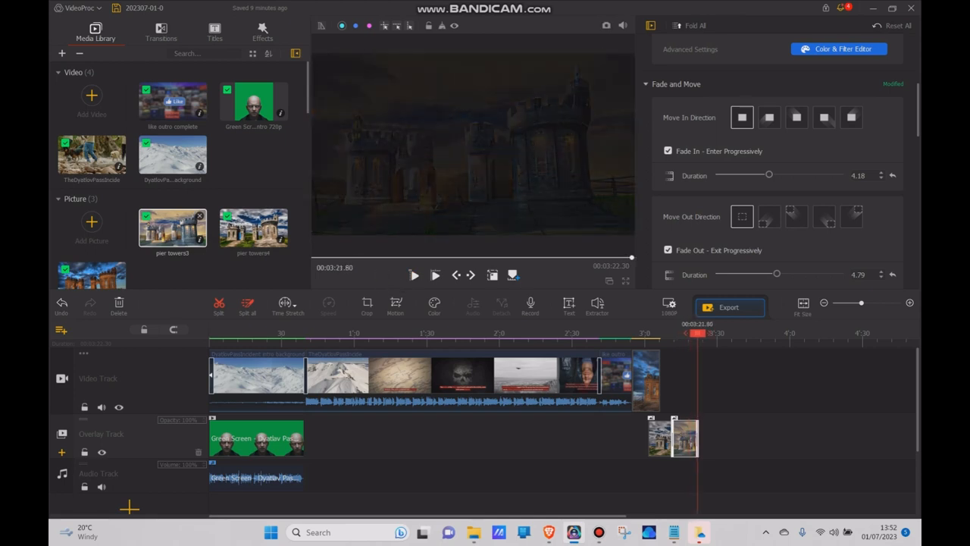